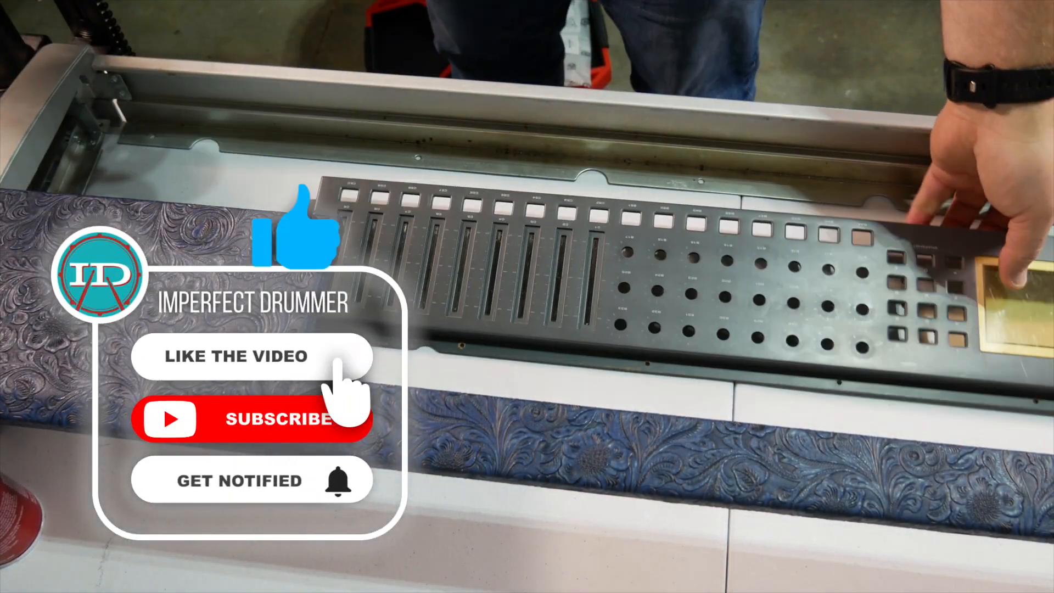
left_click(254, 419)
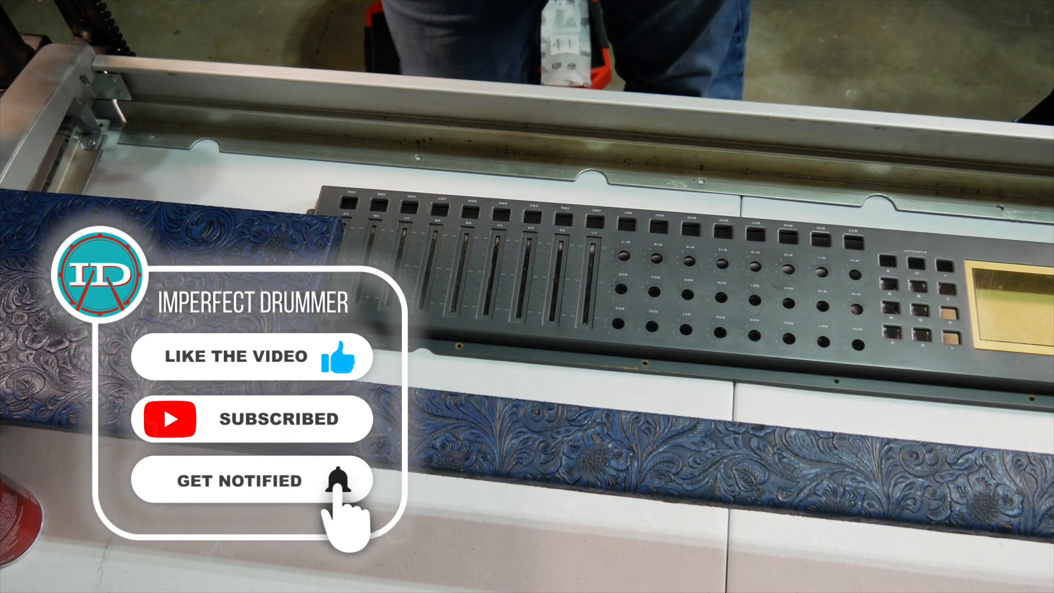